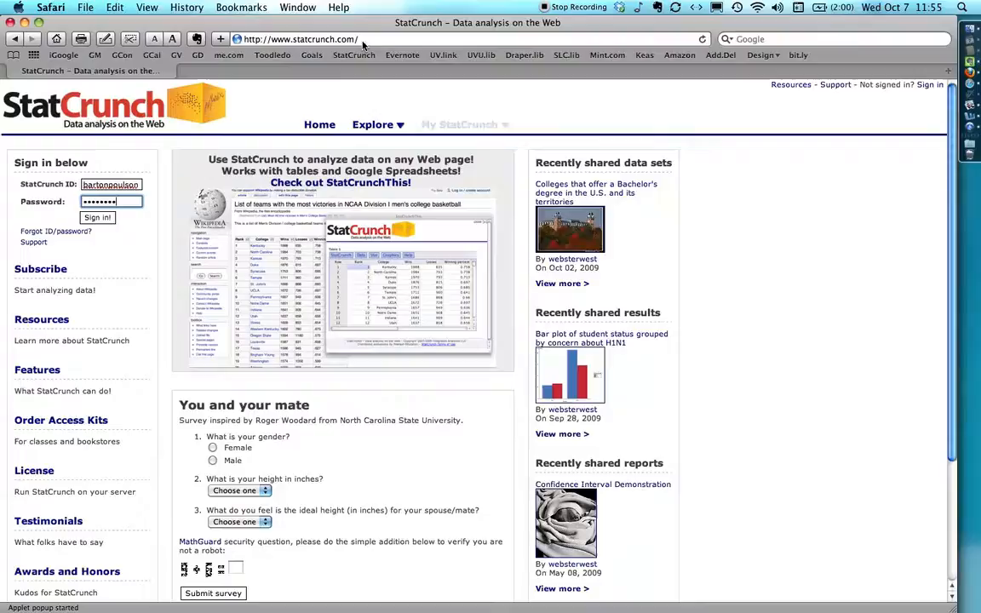
mouse_move(37, 212)
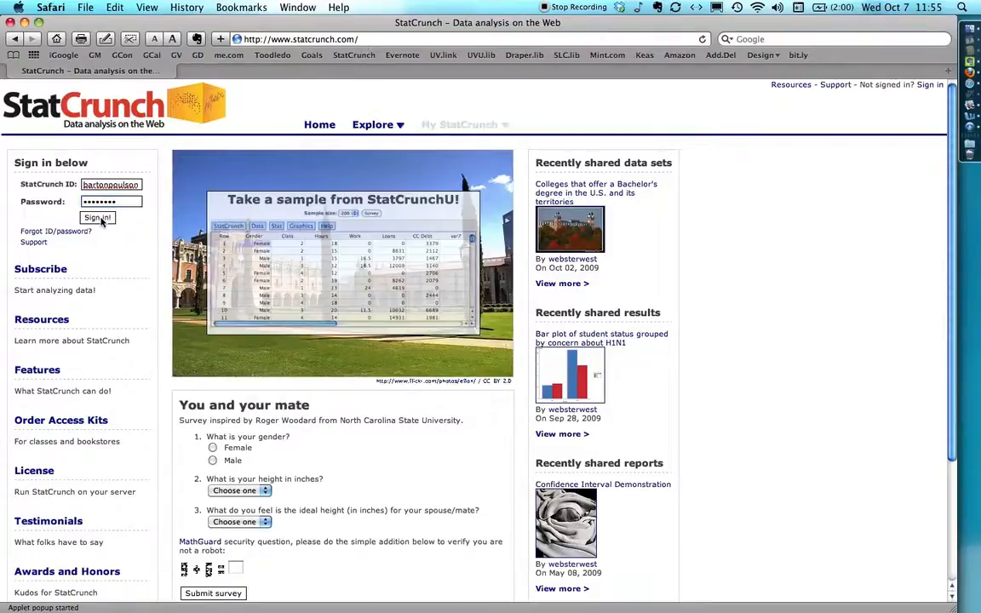
Step: Submit the filled-in ID and password with 'Sign in!' to open the account page
left_click(97, 218)
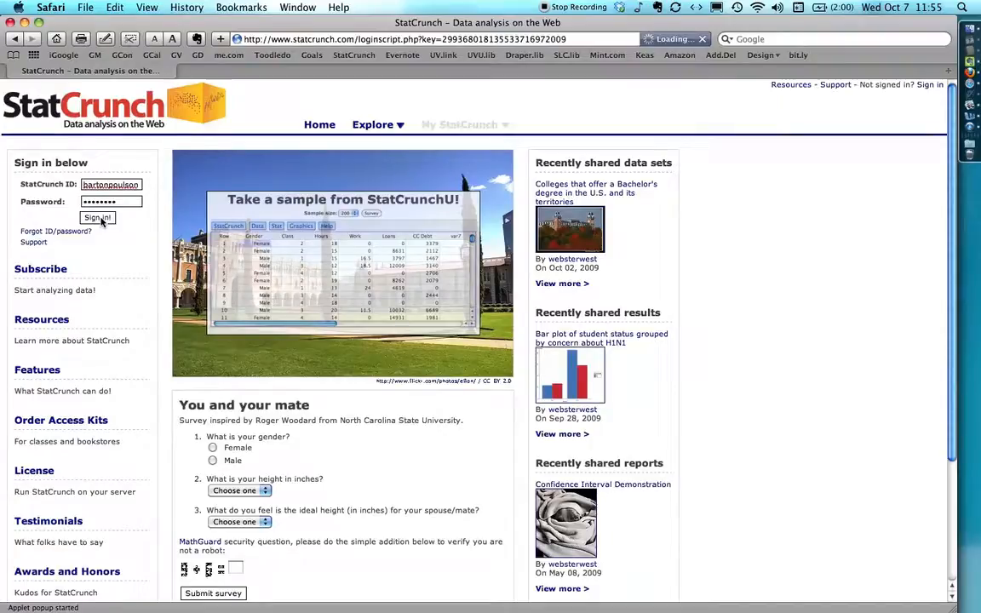
left_click(97, 217)
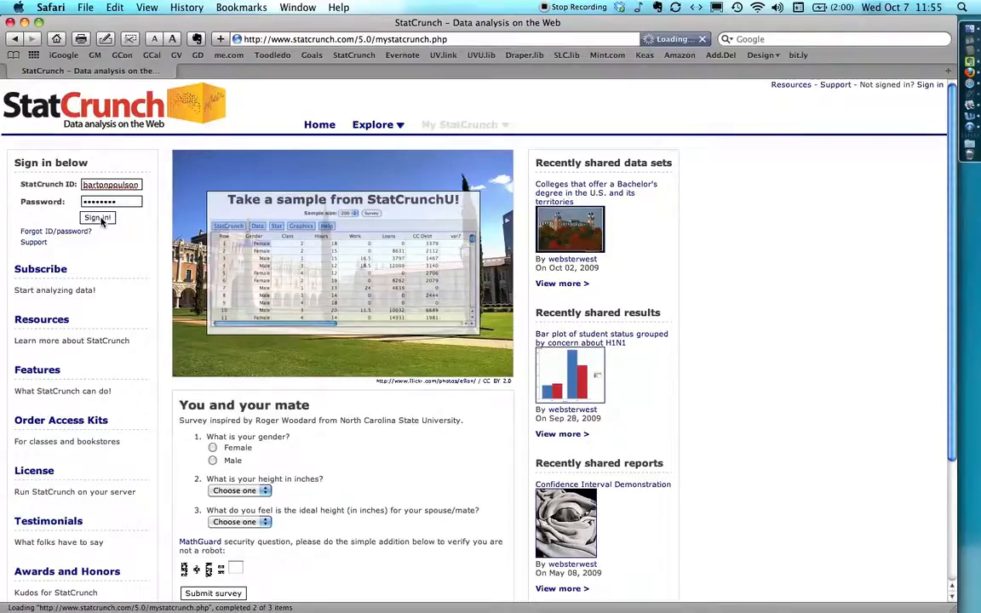
left_click(97, 218)
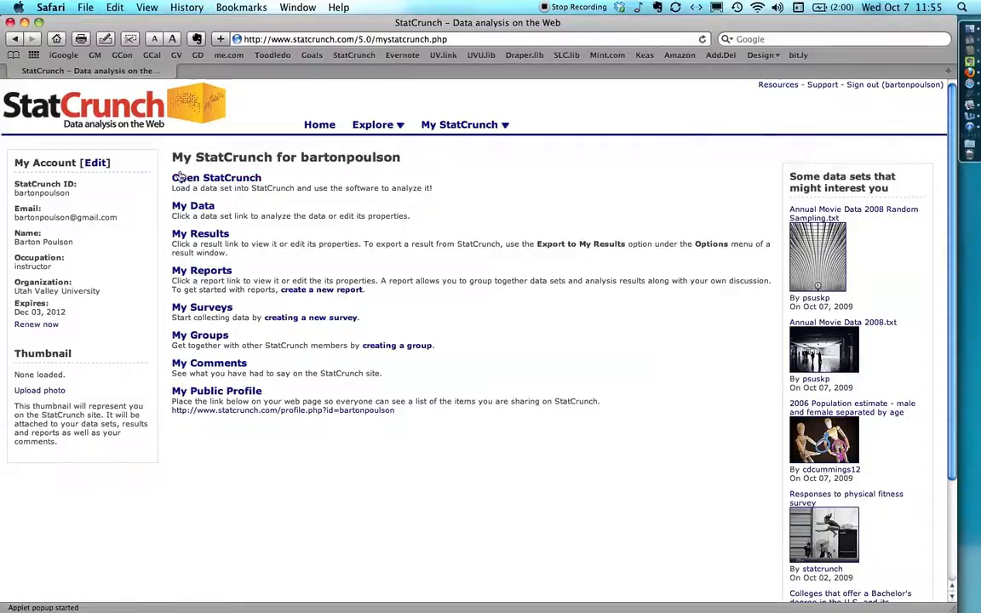
mouse_move(216, 177)
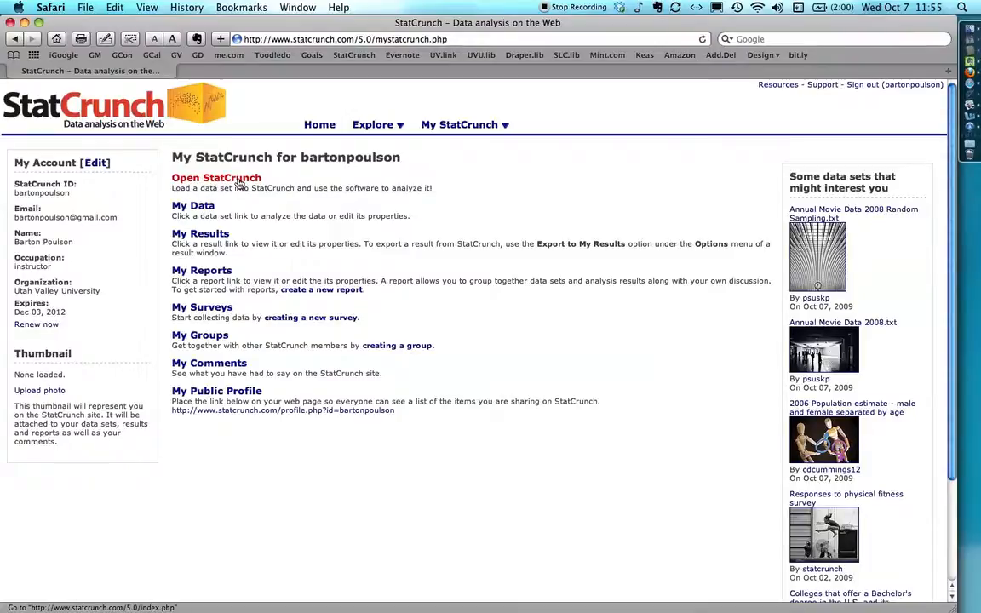
Step: Open StatCrunch from the My StatCrunch page to load an empty data table
left_click(215, 177)
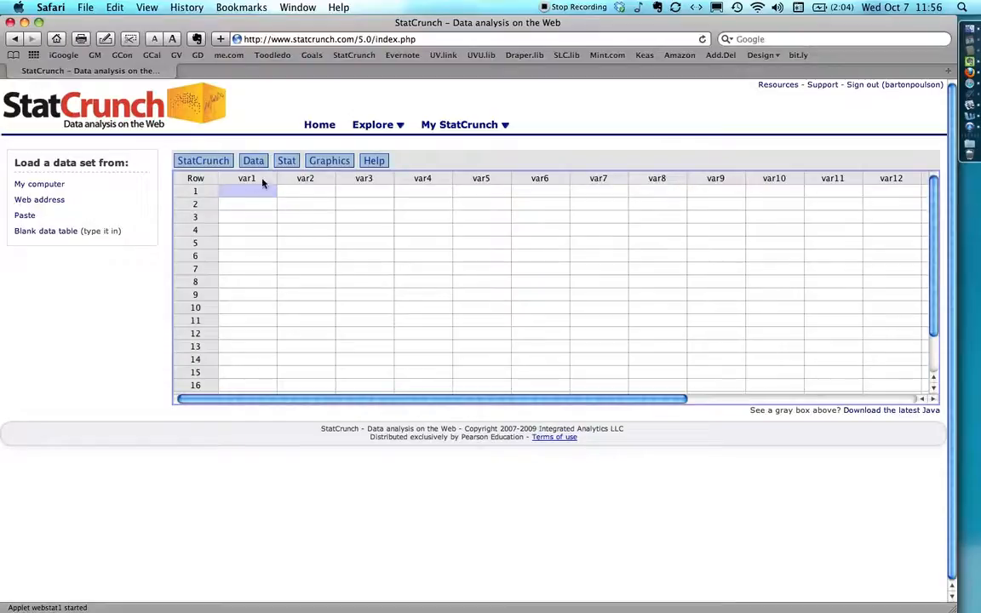
Step: Name columns Gender (Male, Female) and N with counts 12 and 28
left_click(247, 178)
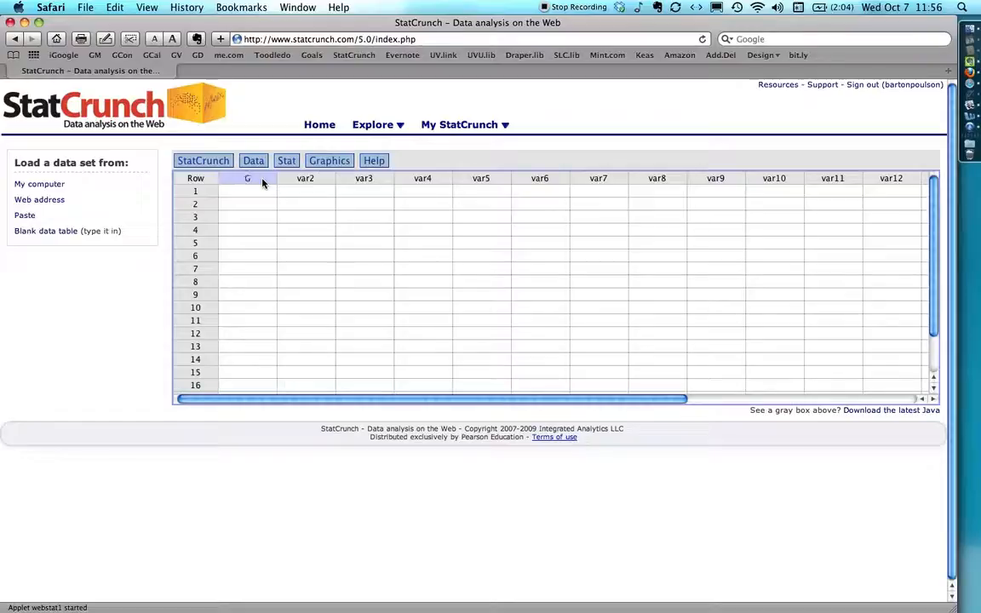
type("Gender")
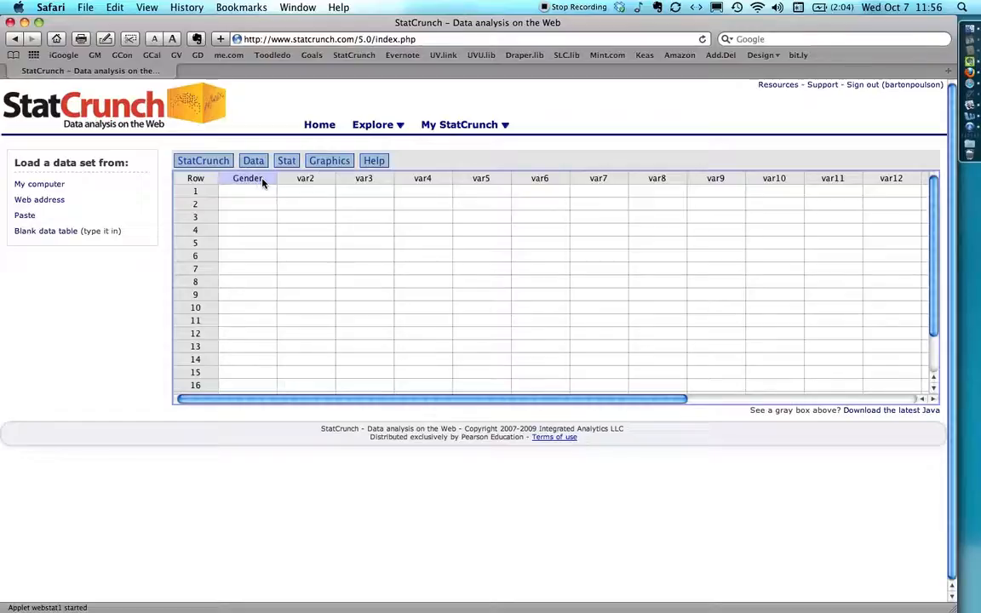
left_click(246, 190)
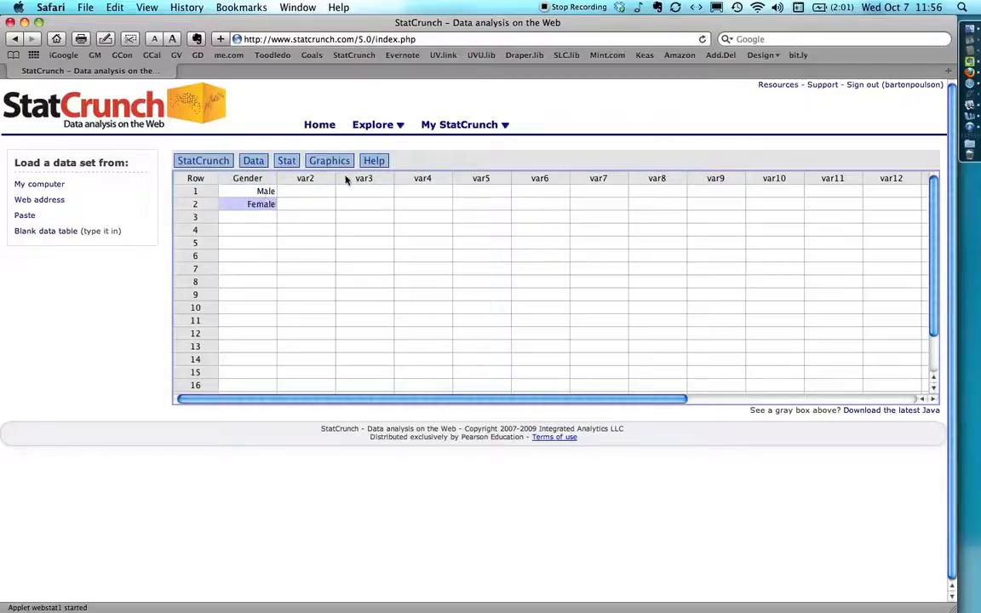
mouse_move(319, 183)
type("N")
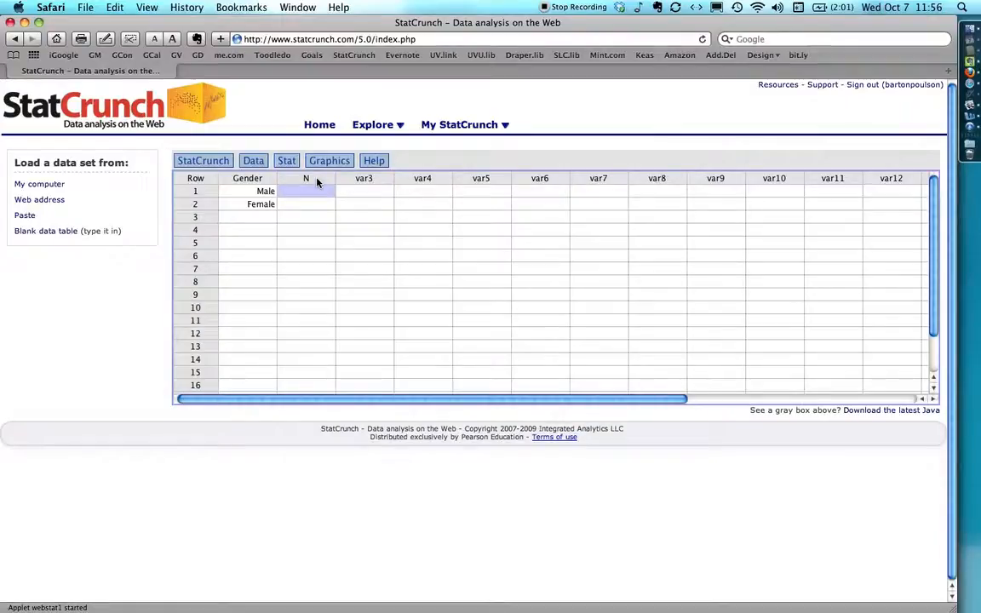
type("12")
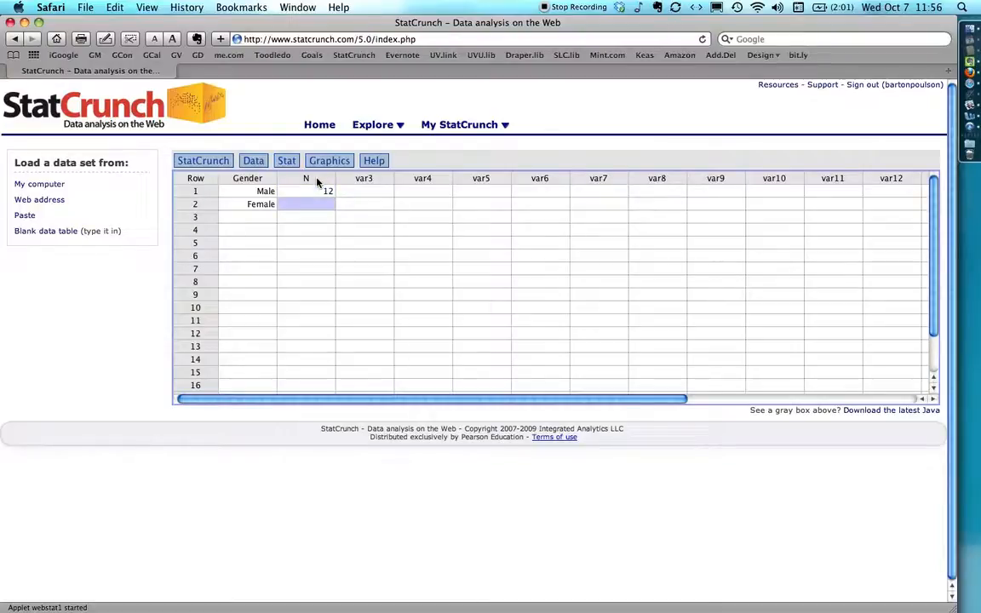
type("2")
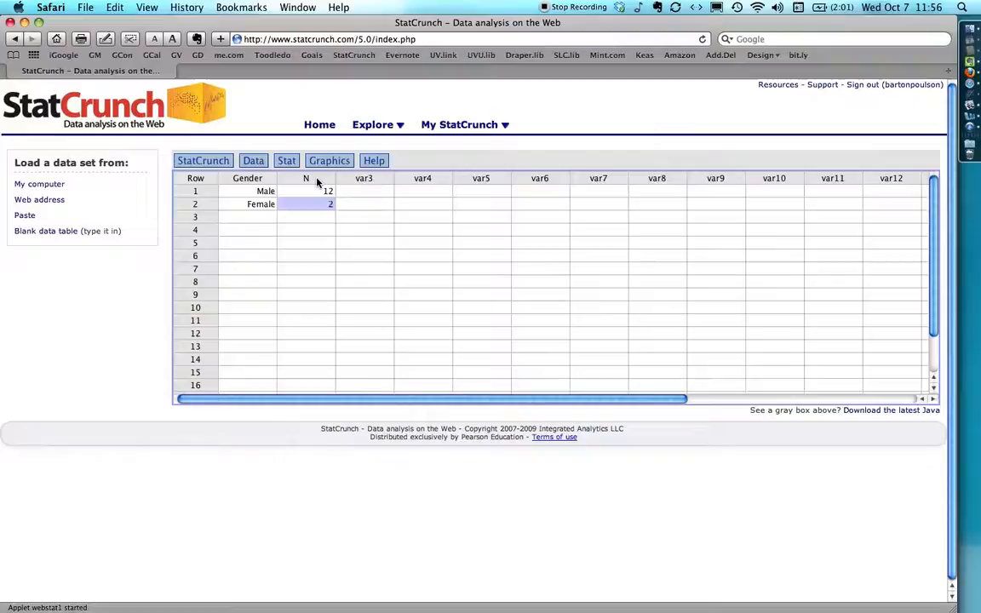
type("28")
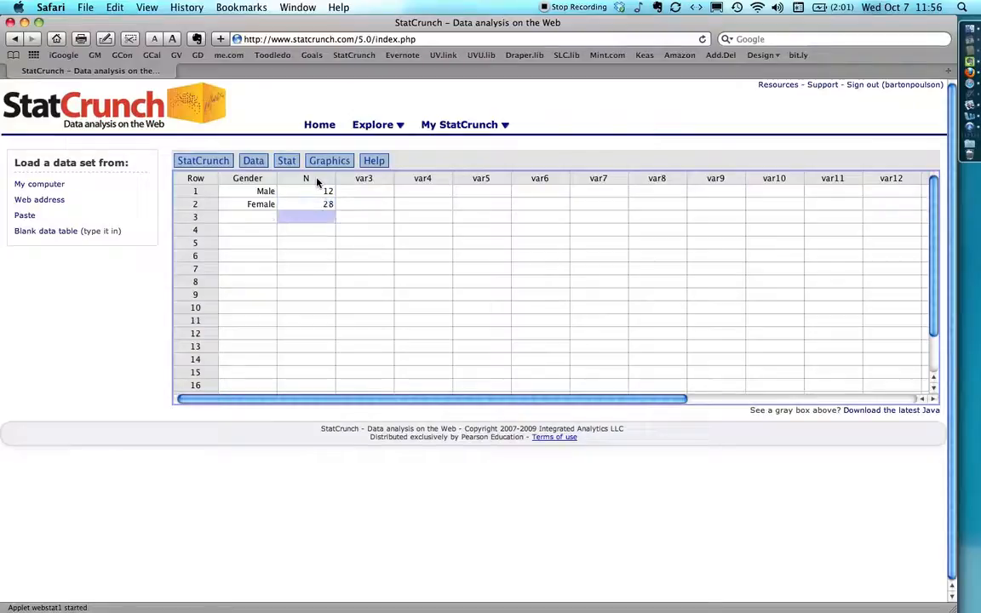
mouse_move(423, 191)
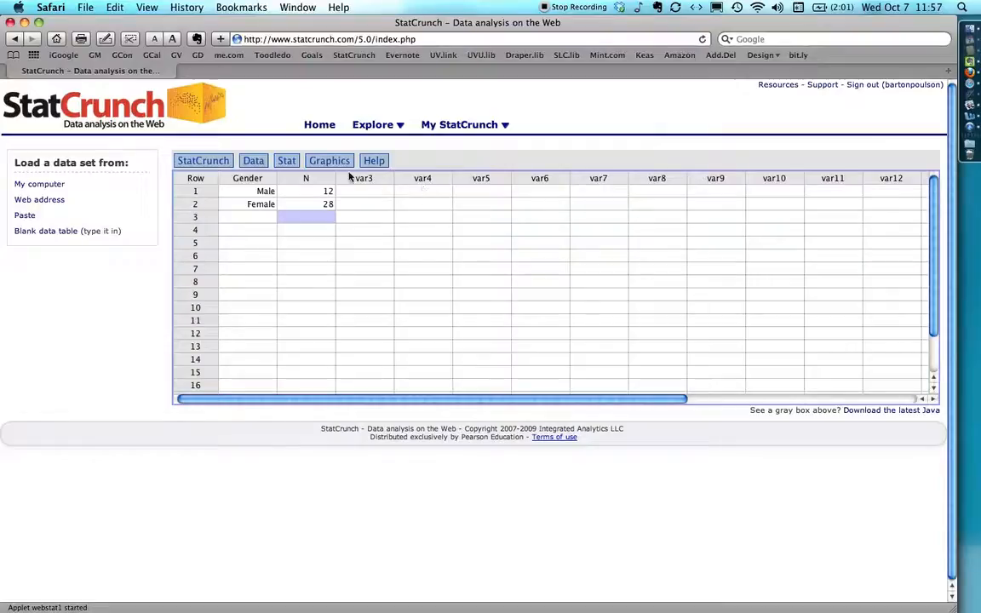
Step: Set up a summary bar plot with Gender categories and N counts, reaching the labels page
left_click(328, 160)
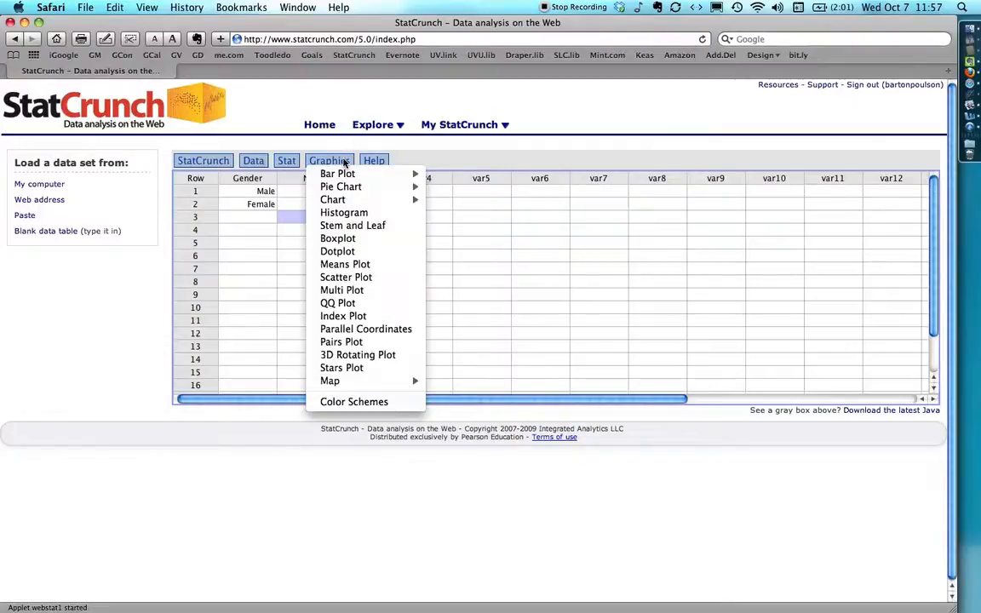
mouse_move(337, 174)
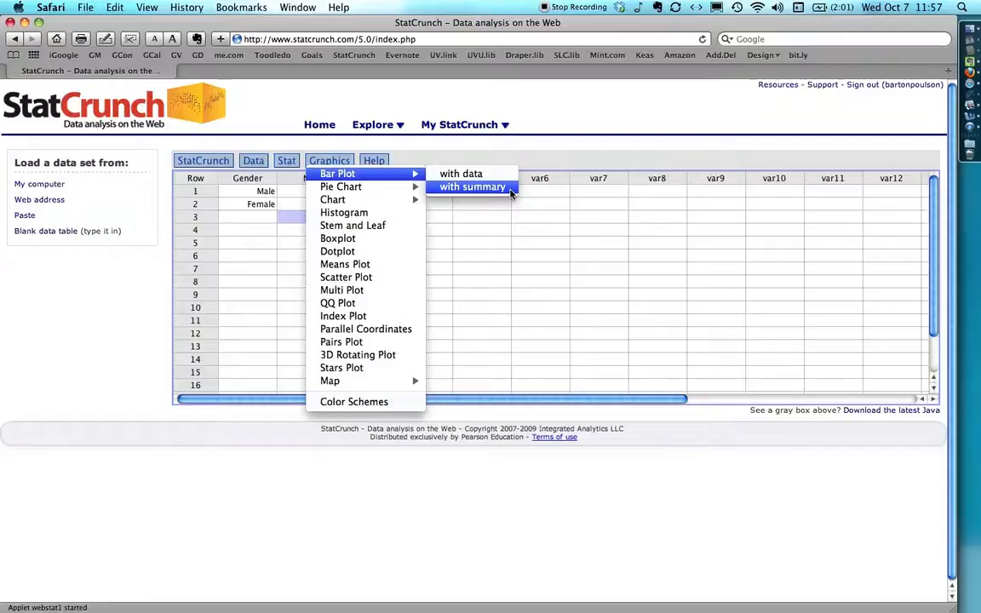
left_click(472, 186)
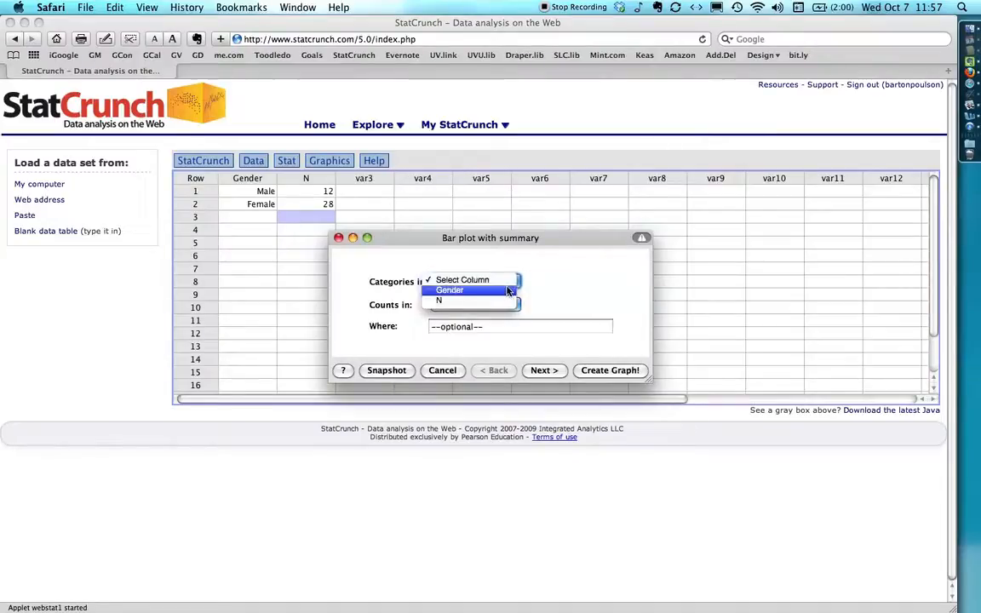
left_click(449, 289)
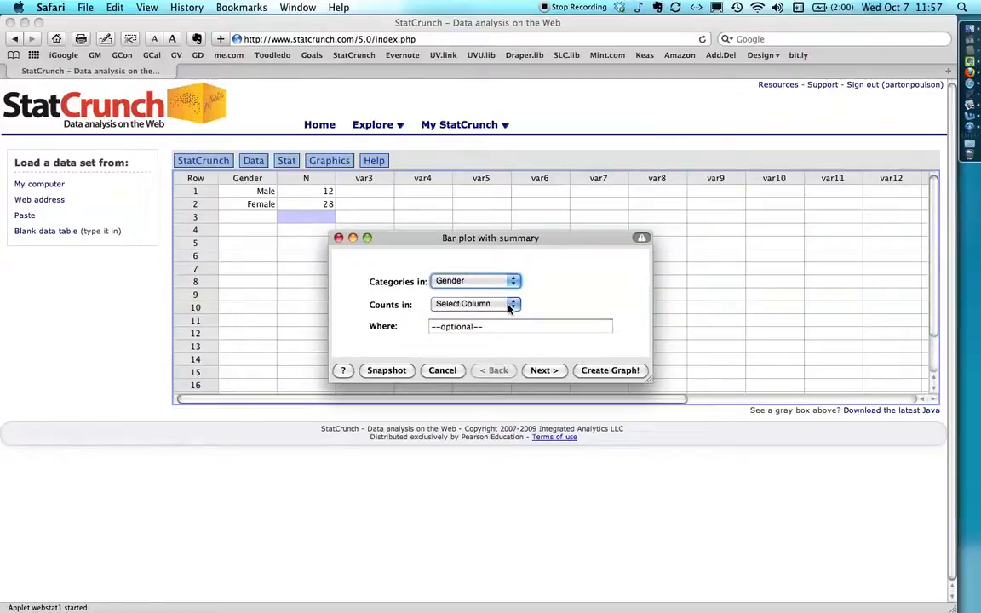
left_click(512, 304)
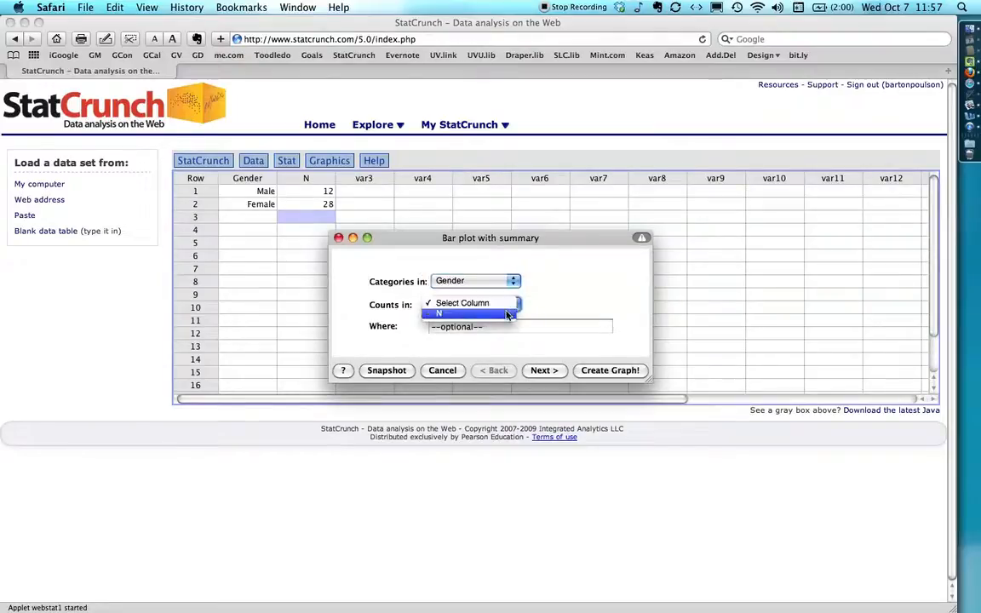
left_click(439, 314)
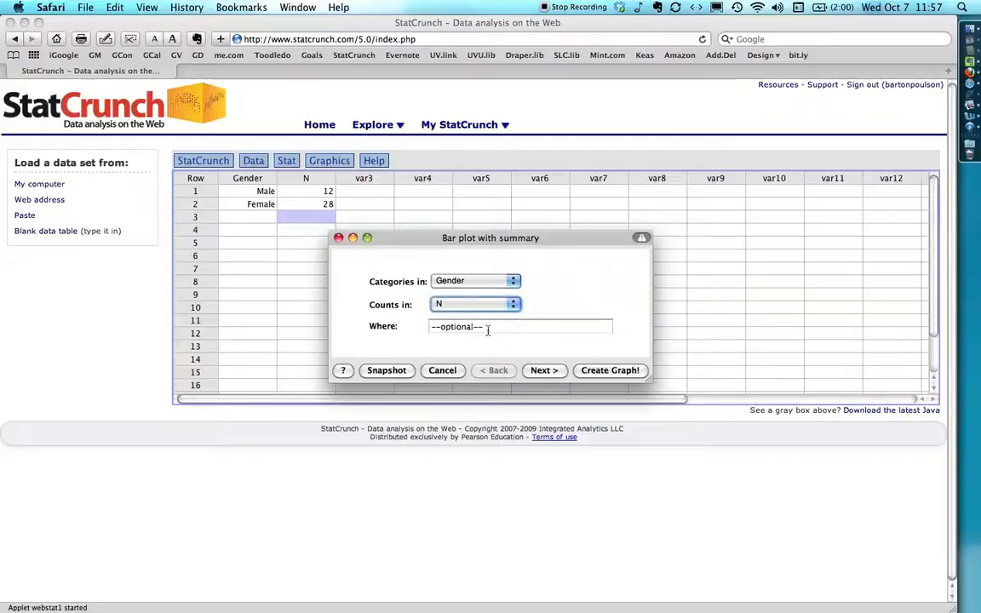
mouse_move(373, 331)
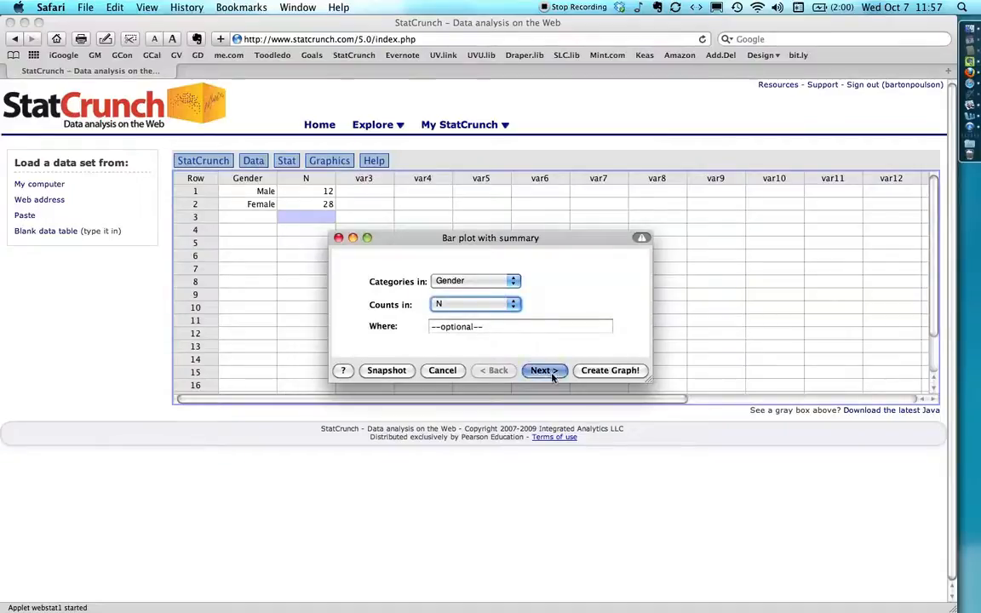
left_click(544, 369)
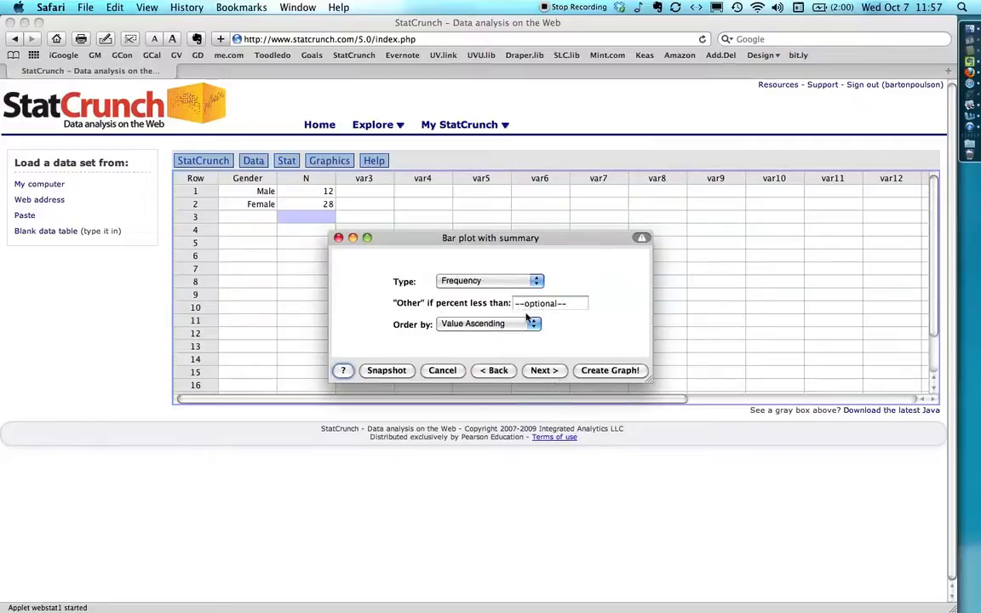
left_click(543, 369)
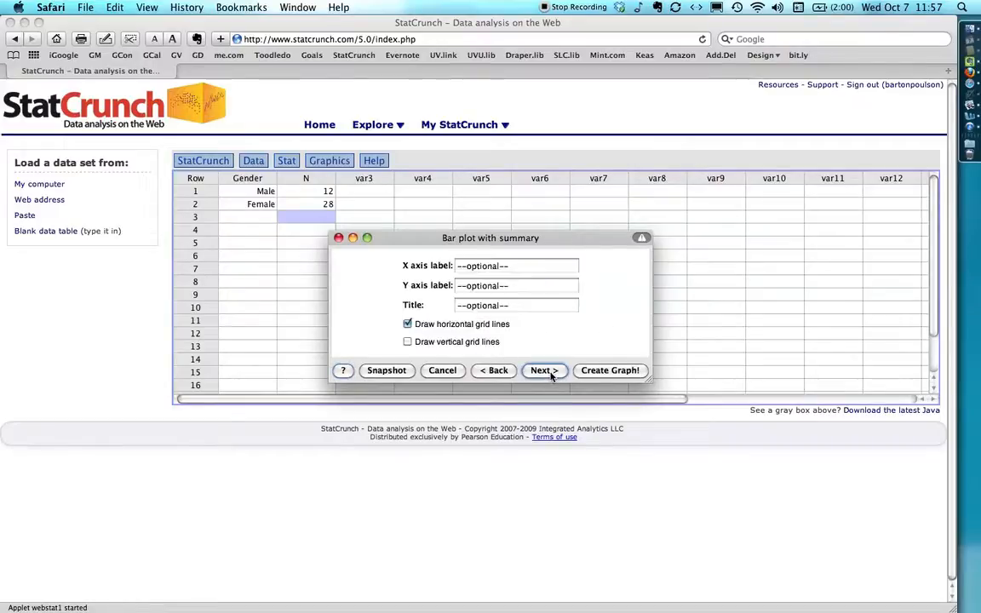
left_click(515, 305)
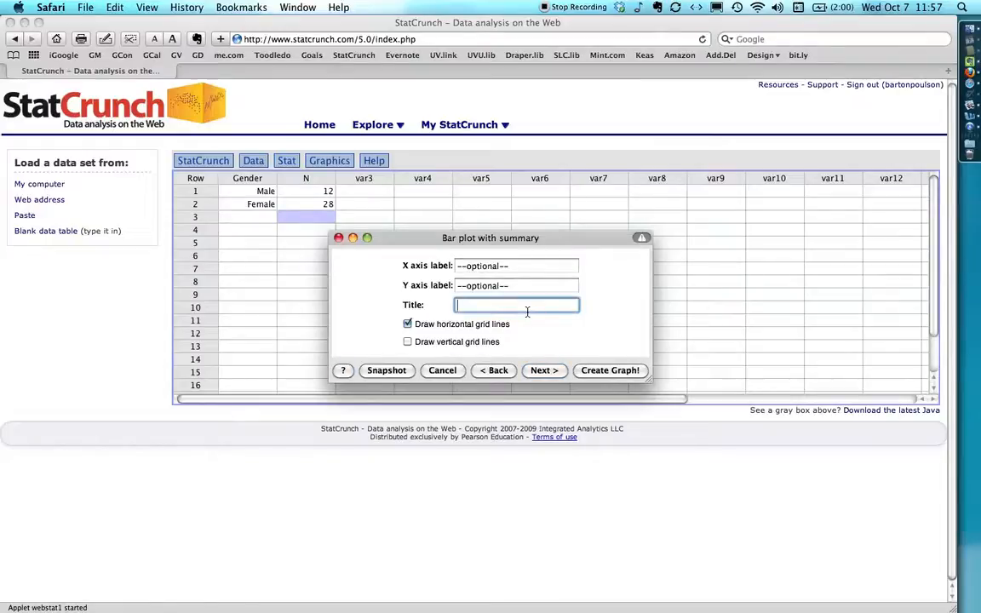
Step: Title the plot 'Gender of Students in Dr. Poulson's Statistics Class' and create the graph
type("Gender of Students in")
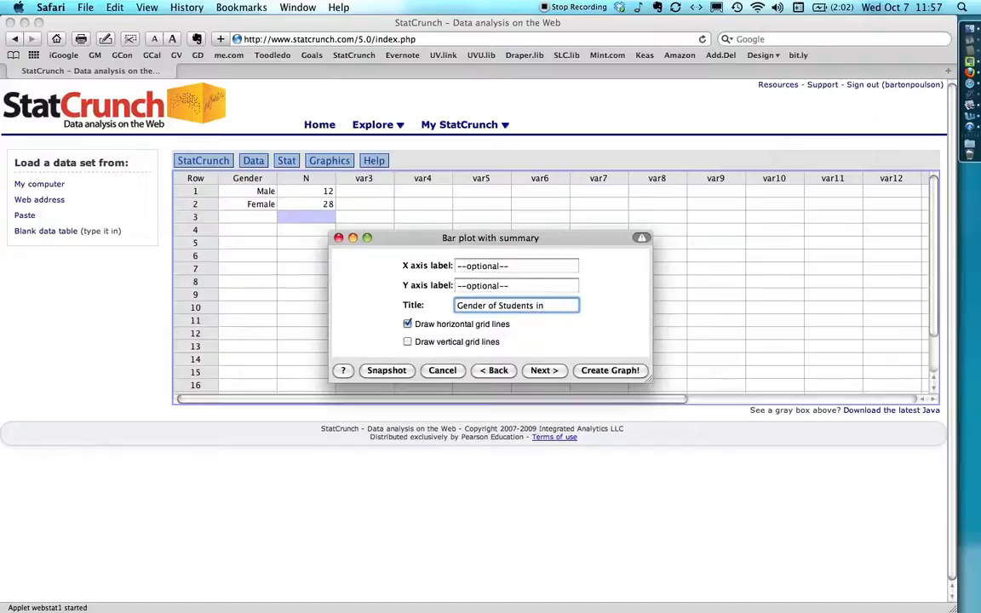
type("Dr. Poulson's Statistics Class")
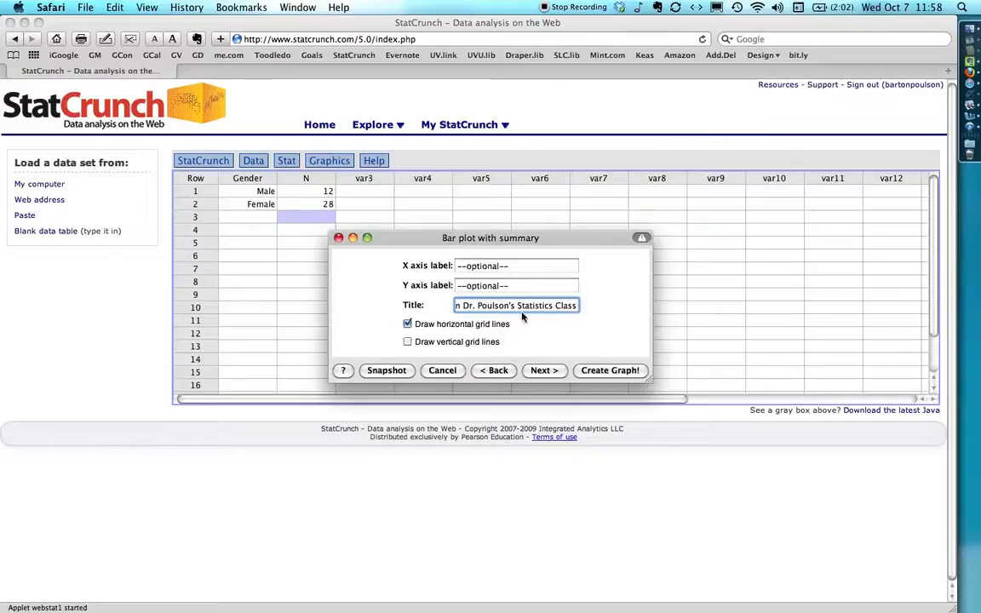
left_click(543, 369)
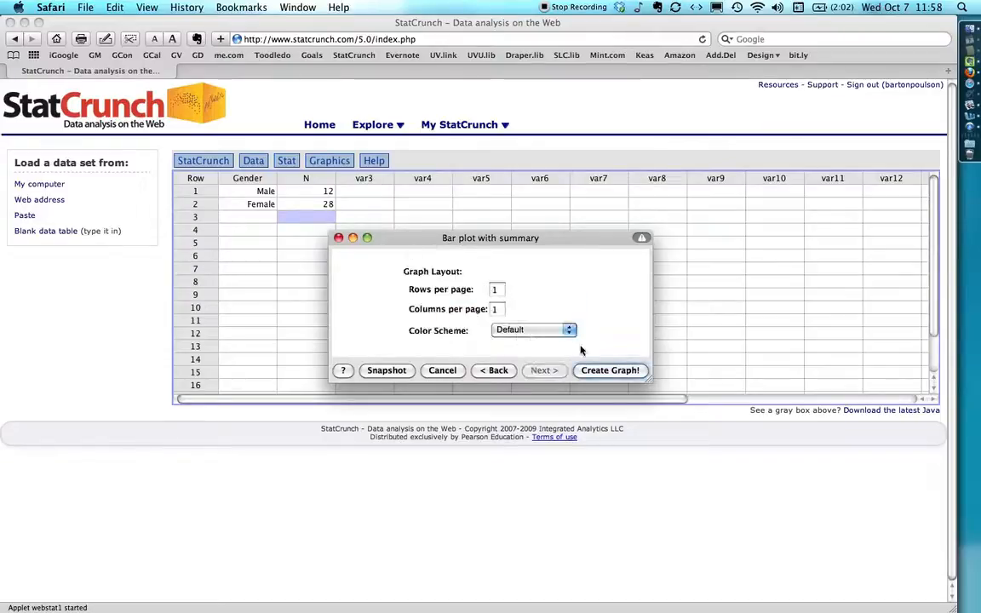
left_click(610, 370)
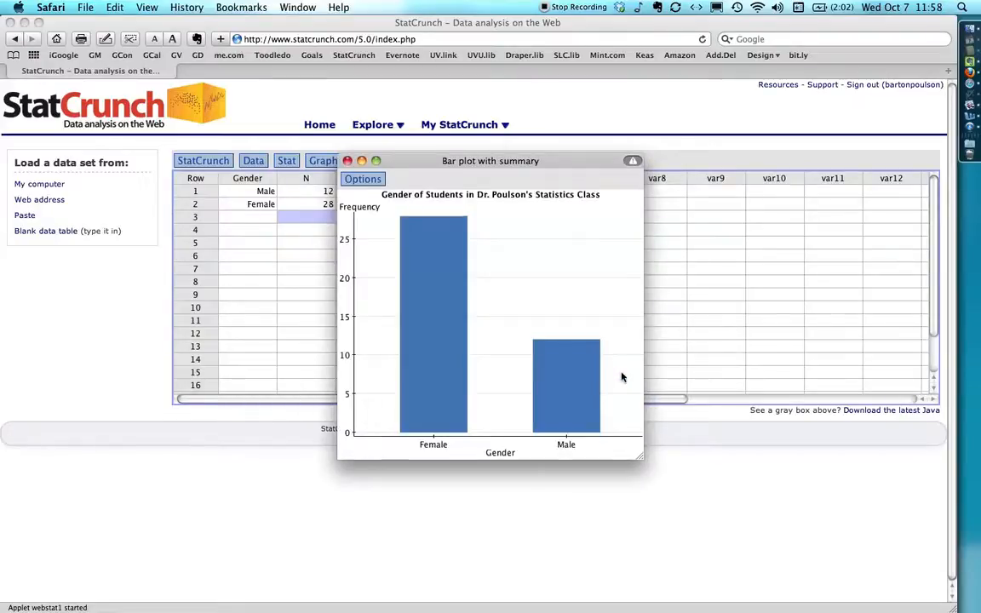
mouse_move(486, 195)
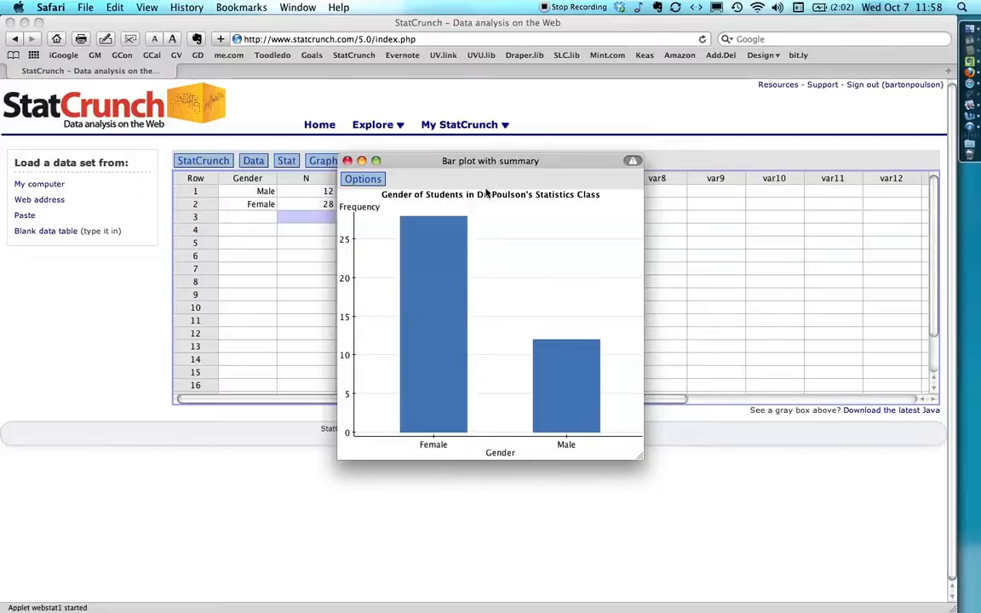
mouse_move(526, 201)
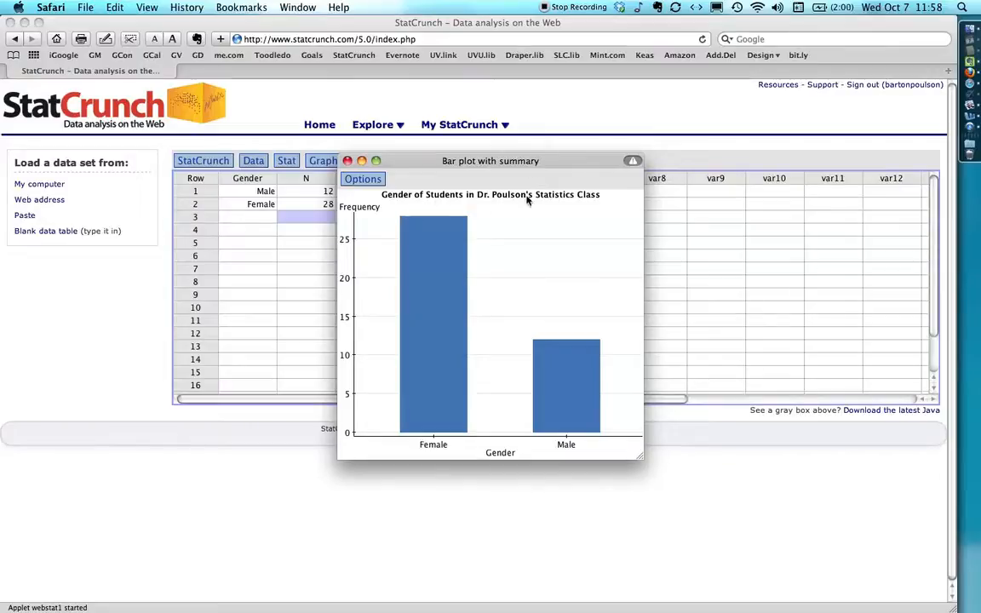
mouse_move(345, 220)
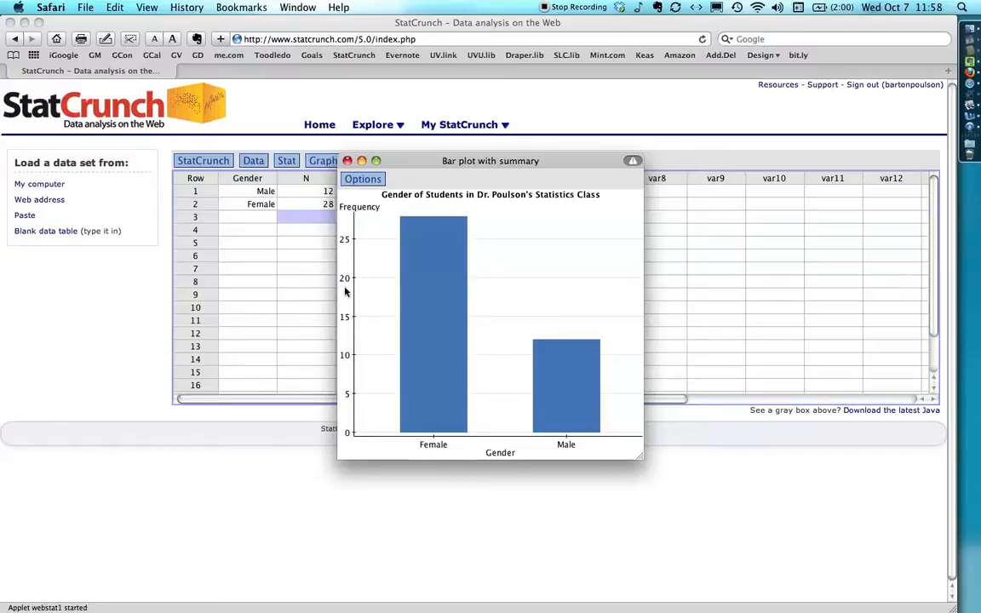
mouse_move(456, 202)
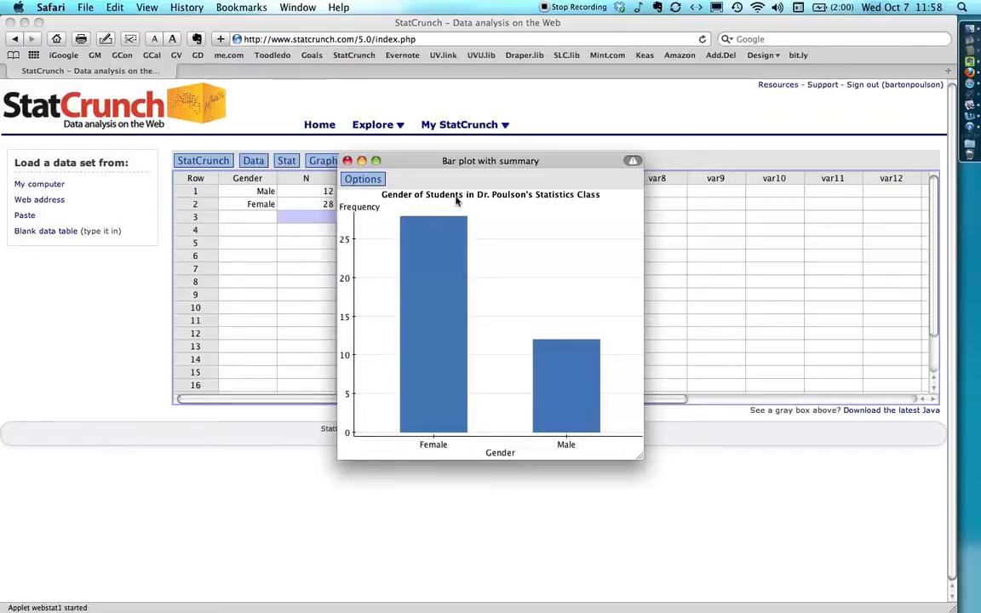
mouse_move(568, 406)
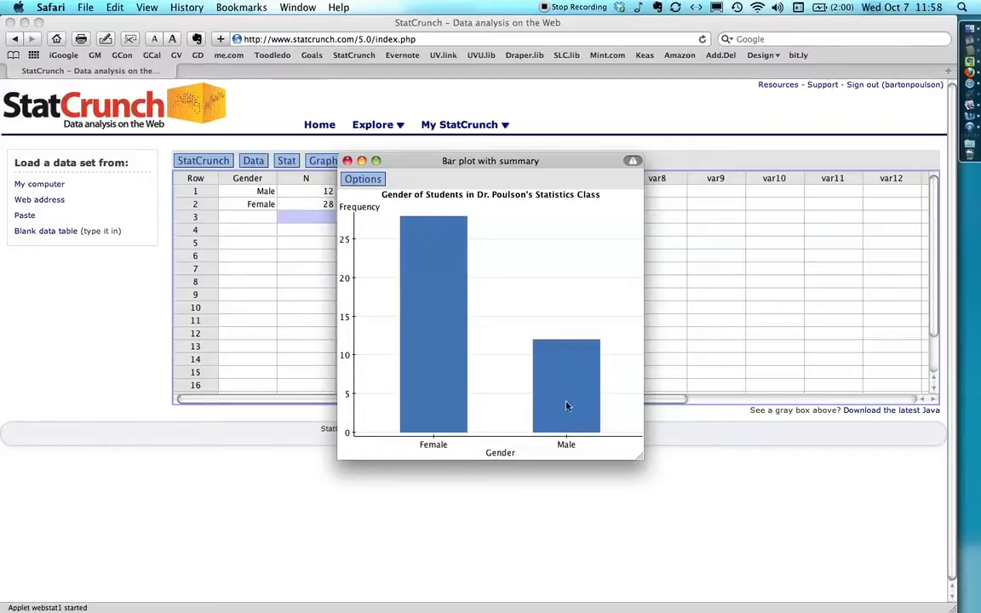
mouse_move(554, 365)
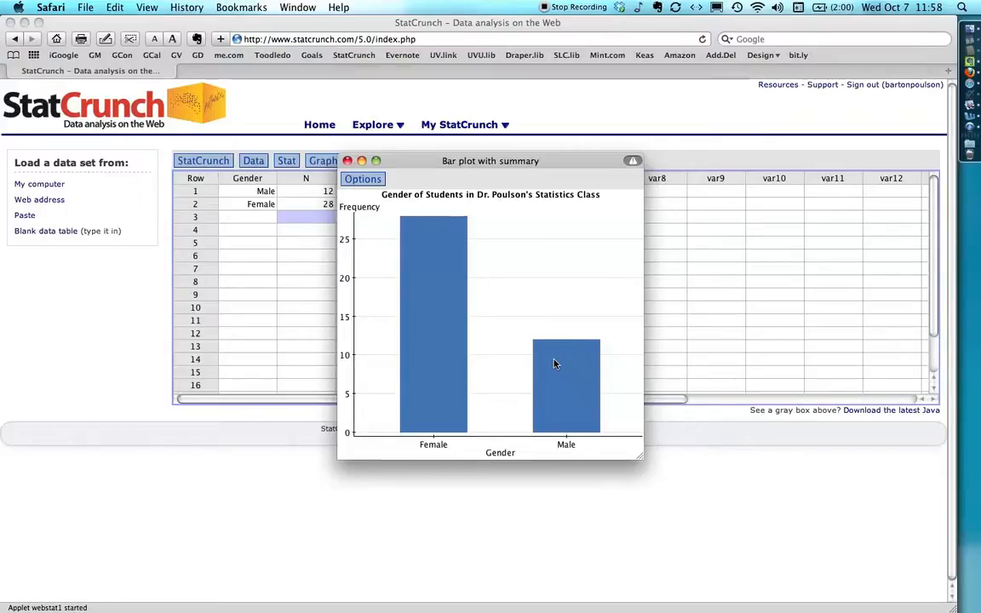
mouse_move(437, 306)
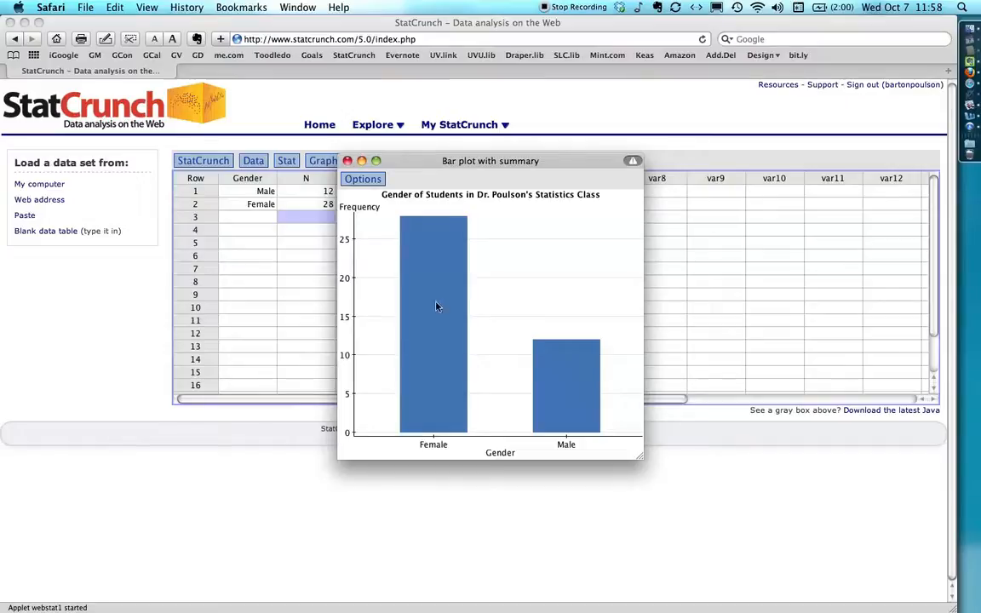
mouse_move(378, 209)
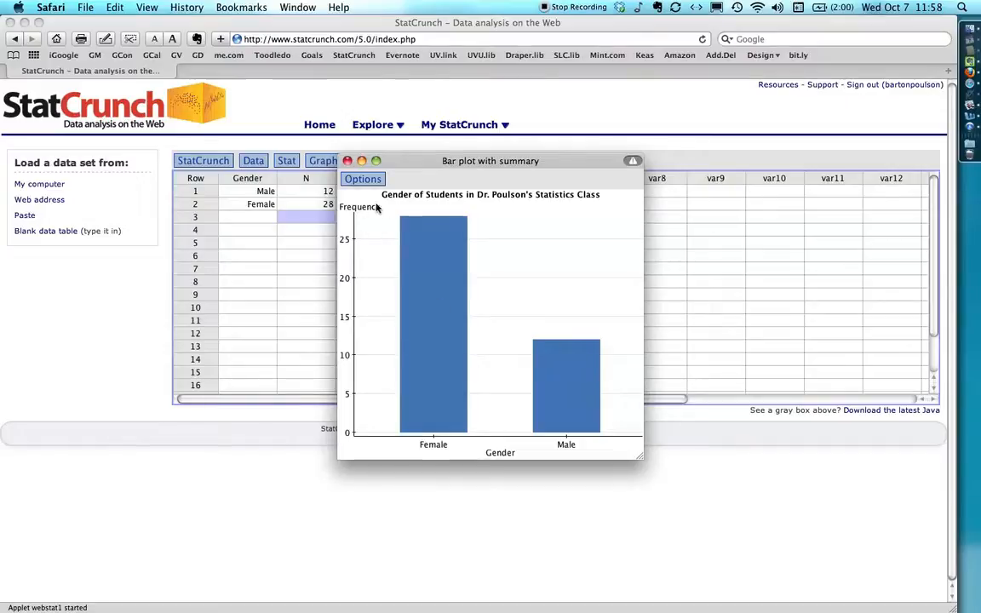
Step: Bring up the Options menu of the finished Gender bar plot
left_click(363, 178)
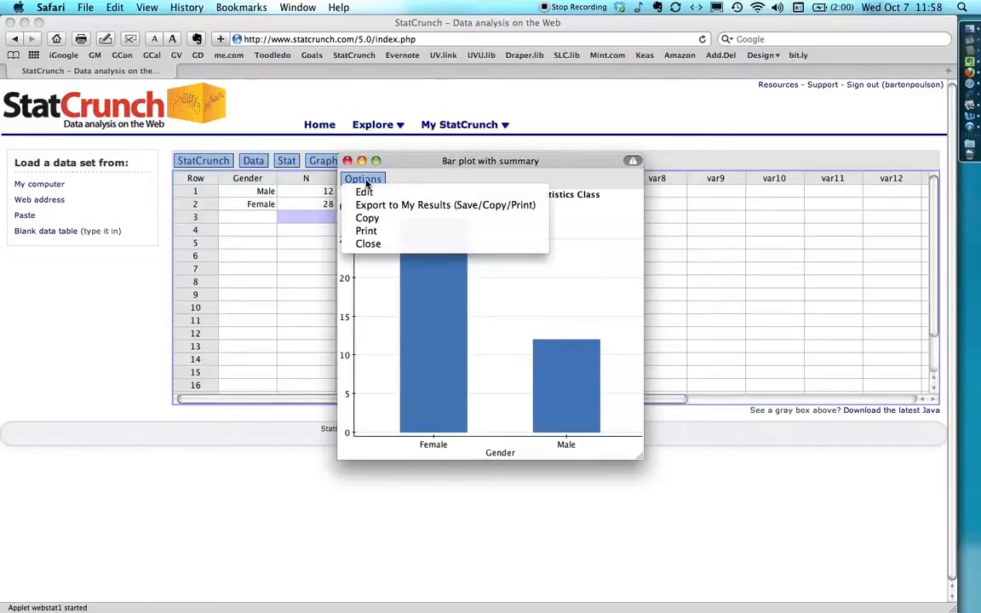
Step: Edit the bar plot to label the y-axis N and regenerate it
left_click(363, 190)
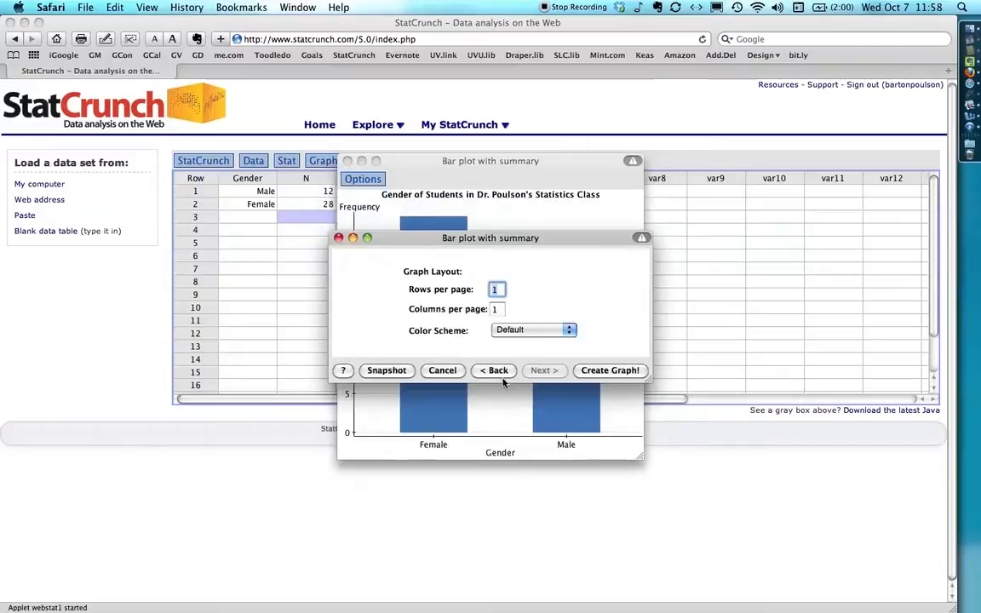
left_click(494, 369)
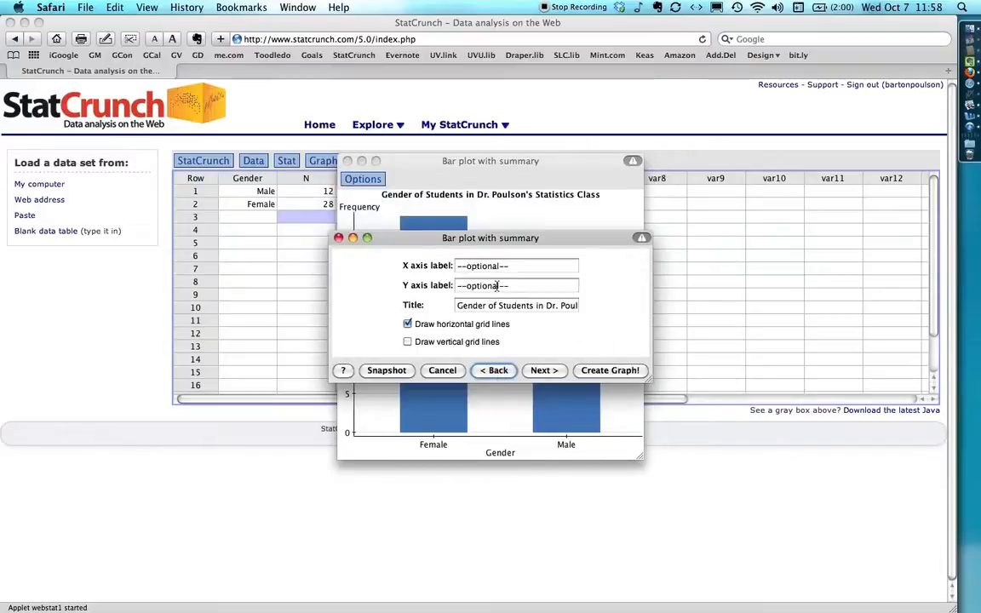
left_click(517, 285)
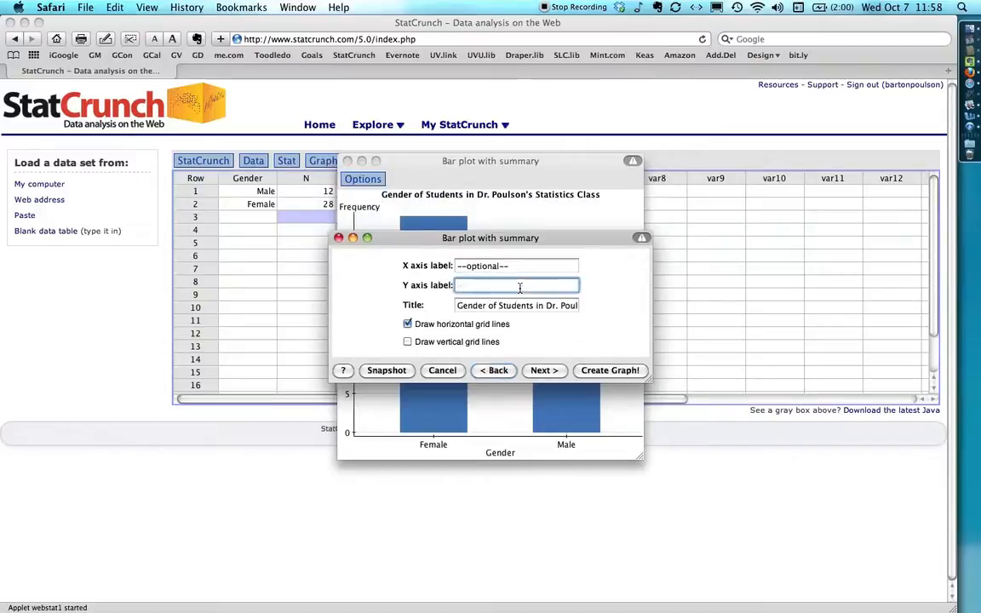
type("N")
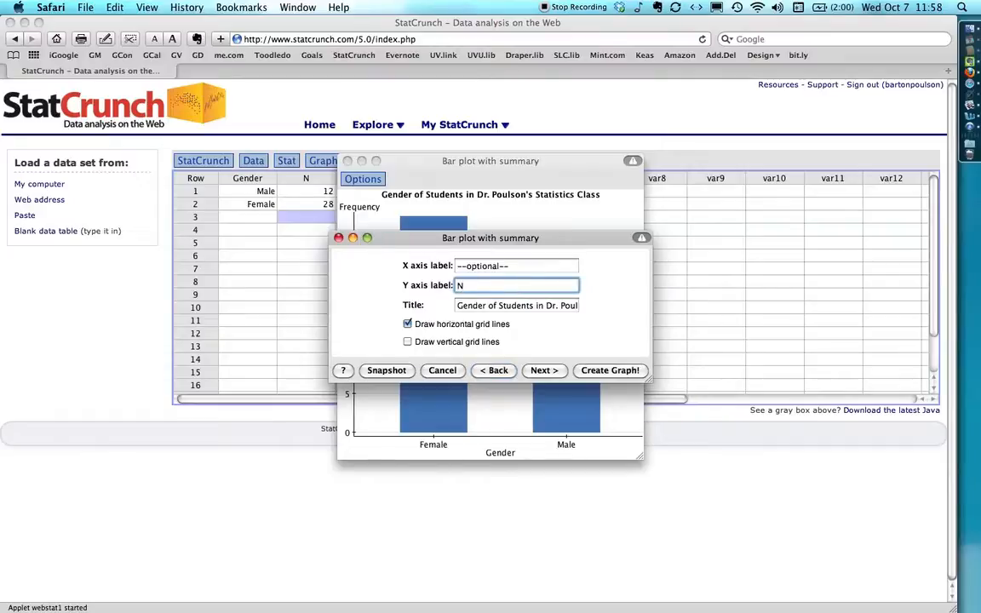
left_click(609, 370)
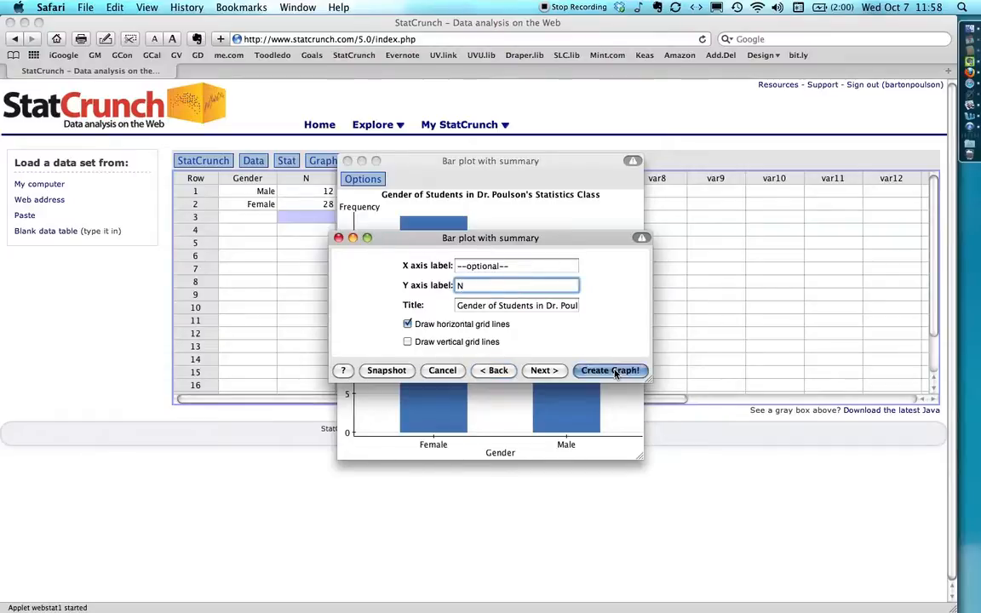
left_click(609, 370)
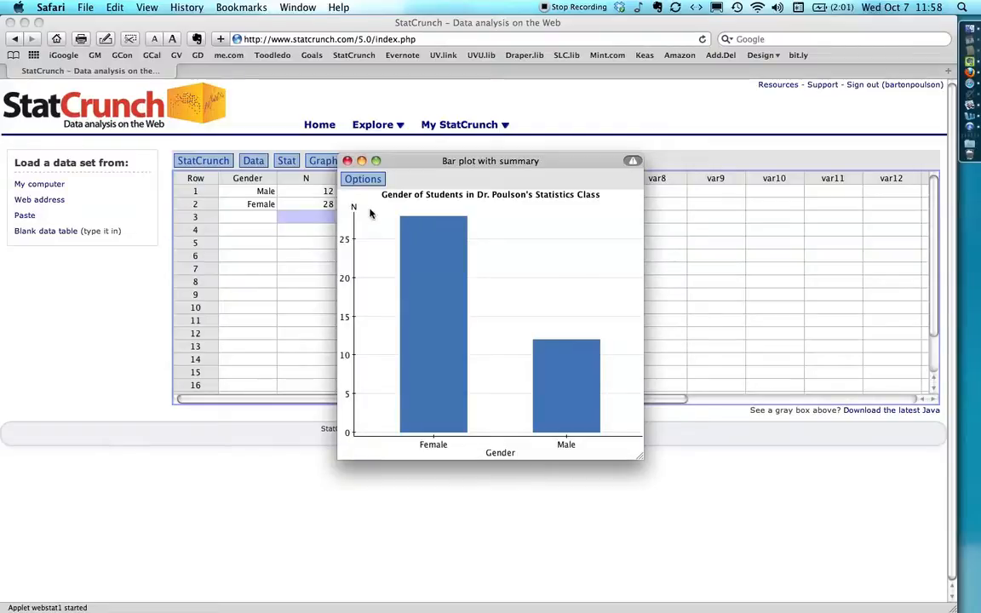